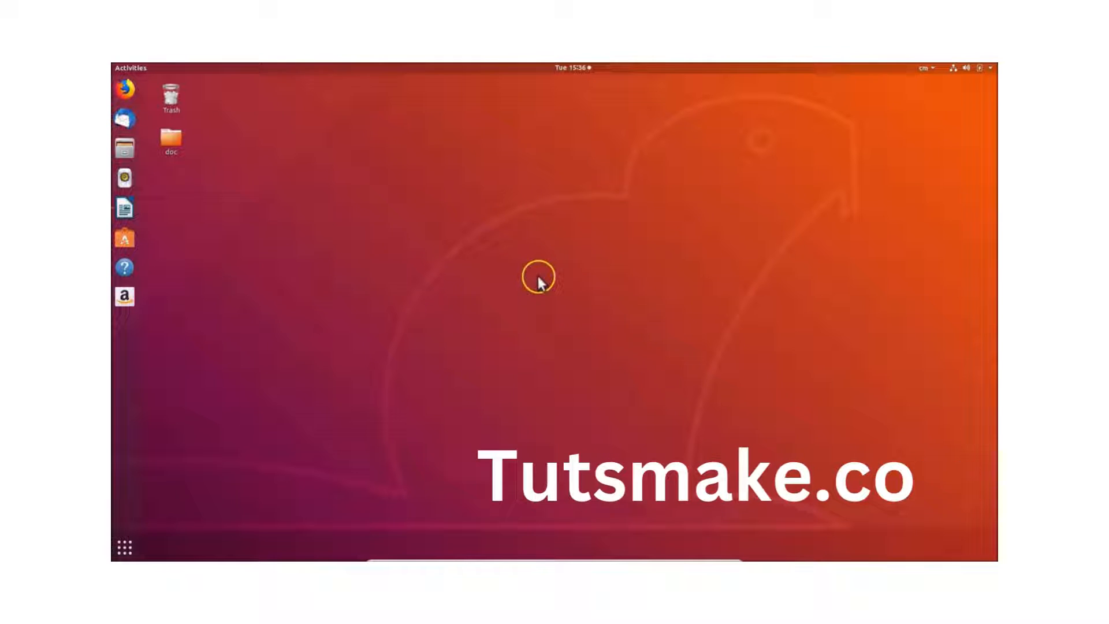
- Open a new terminal window from the desktop's right-click menu
{"action": "right_click", "coordinate": [539, 276]}
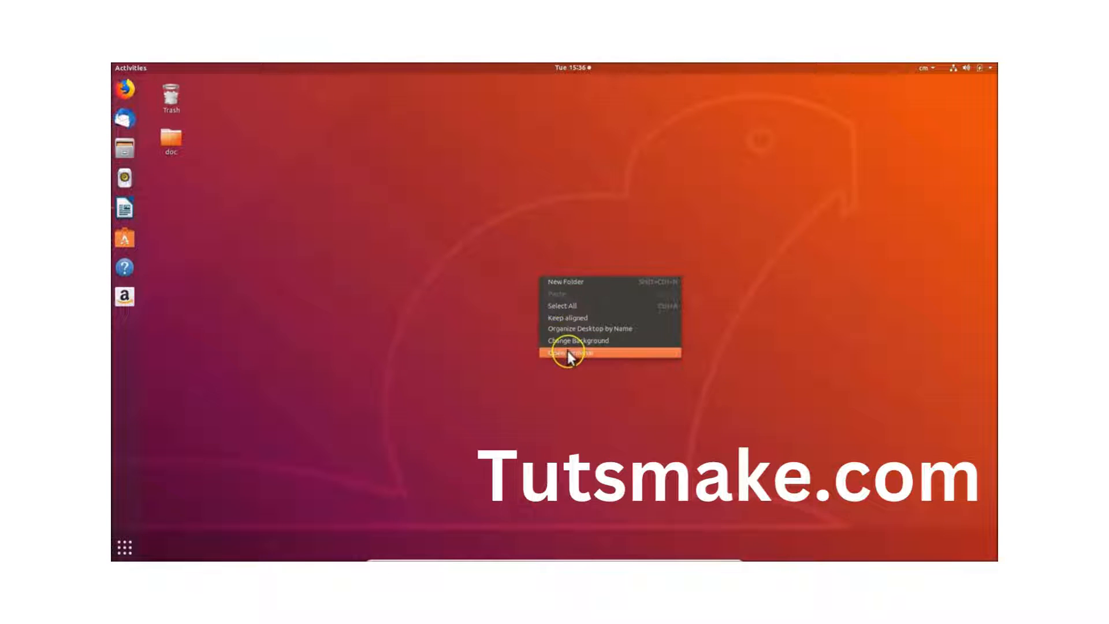
{"action": "left_click", "coordinate": [573, 352]}
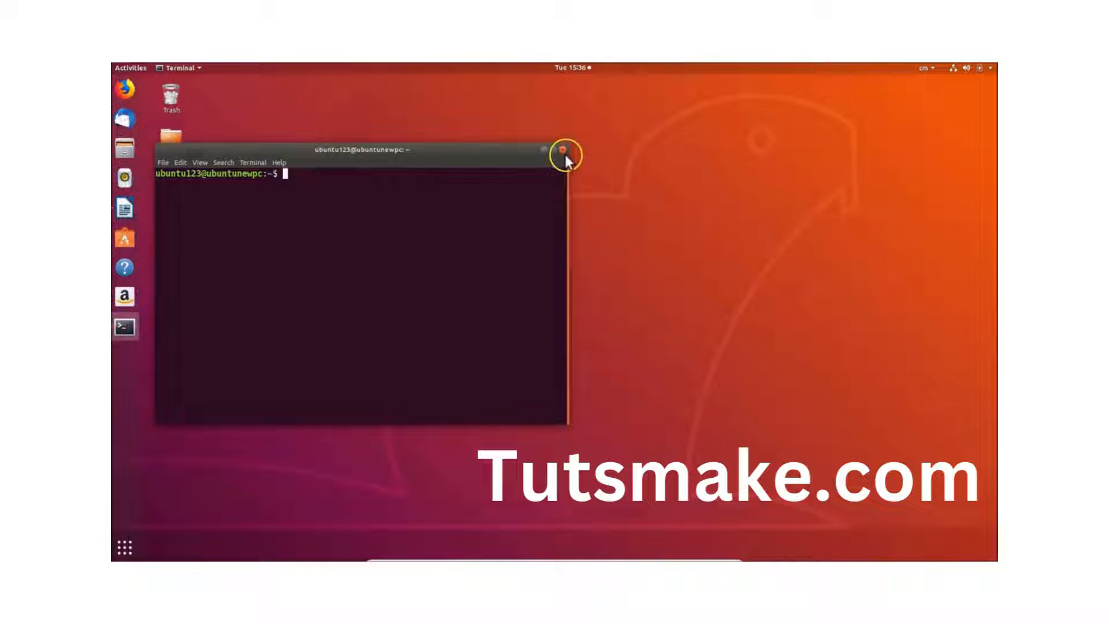
{"action": "left_click", "coordinate": [565, 154]}
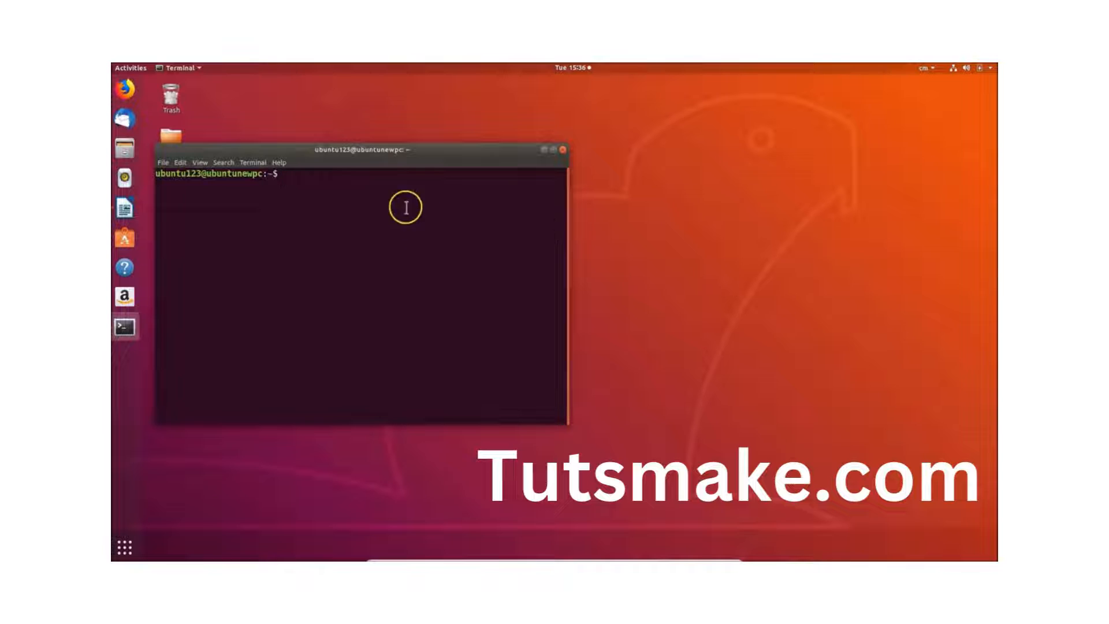
{"action": "mouse_move", "coordinate": [458, 215]}
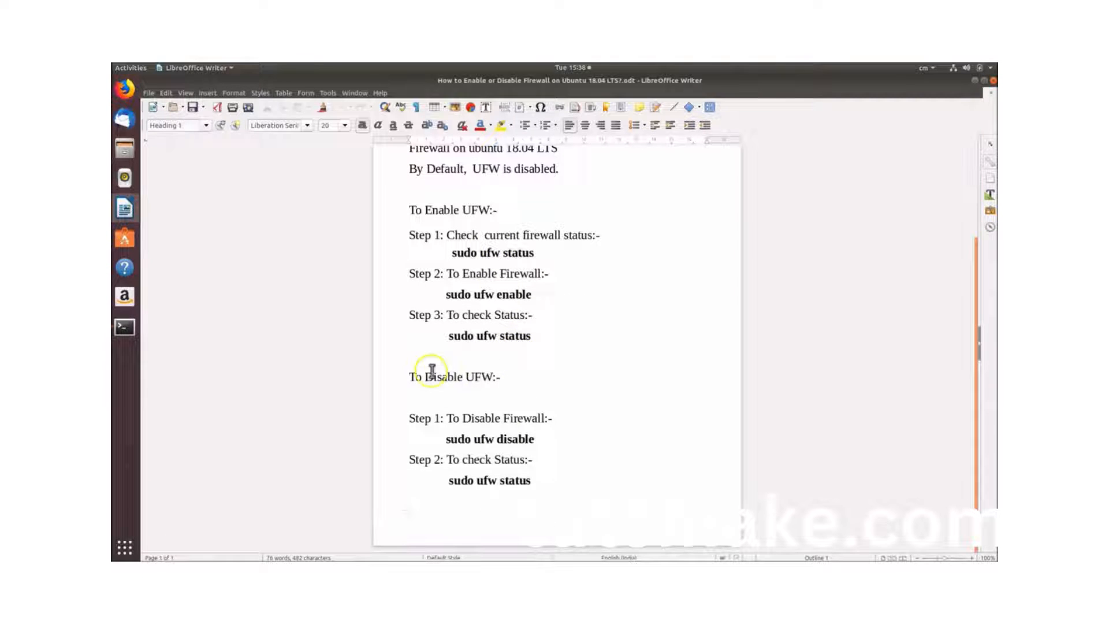
{"action": "mouse_move", "coordinate": [539, 486]}
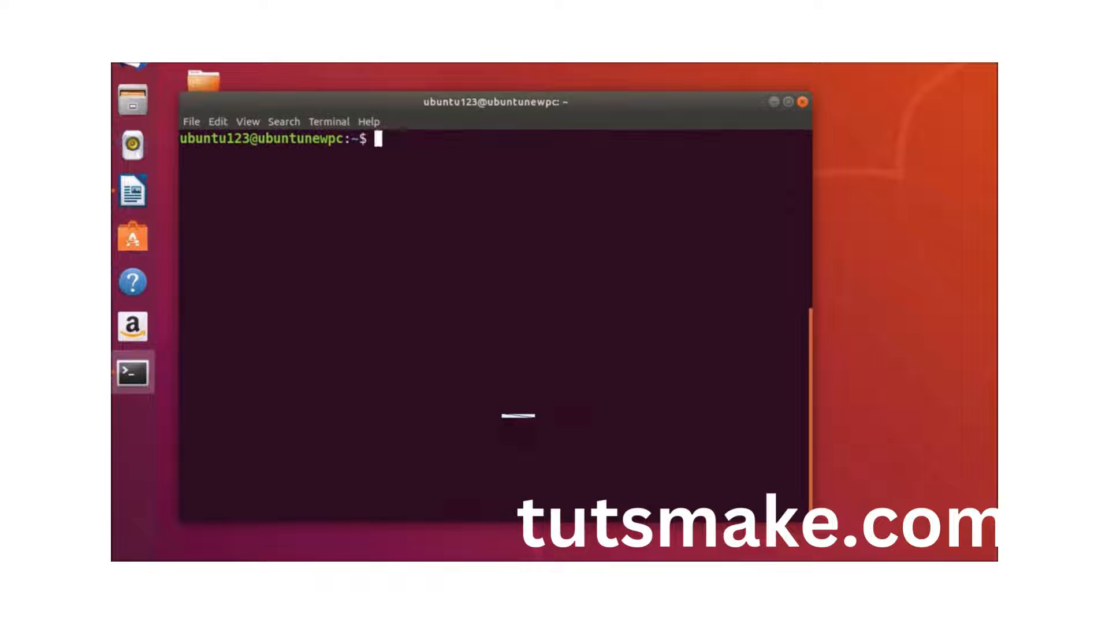
- Run 'sudo ufw disable' to stop the firewall and disable it at startup
{"action": "type", "text": "sudo"}
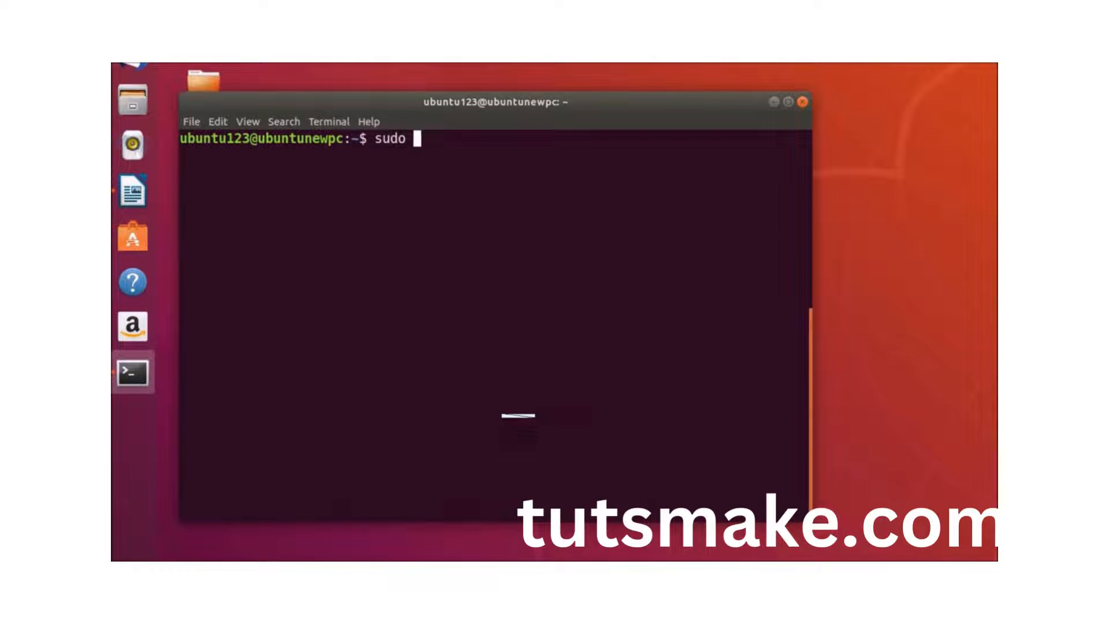
{"action": "type", "text": "ufw d"}
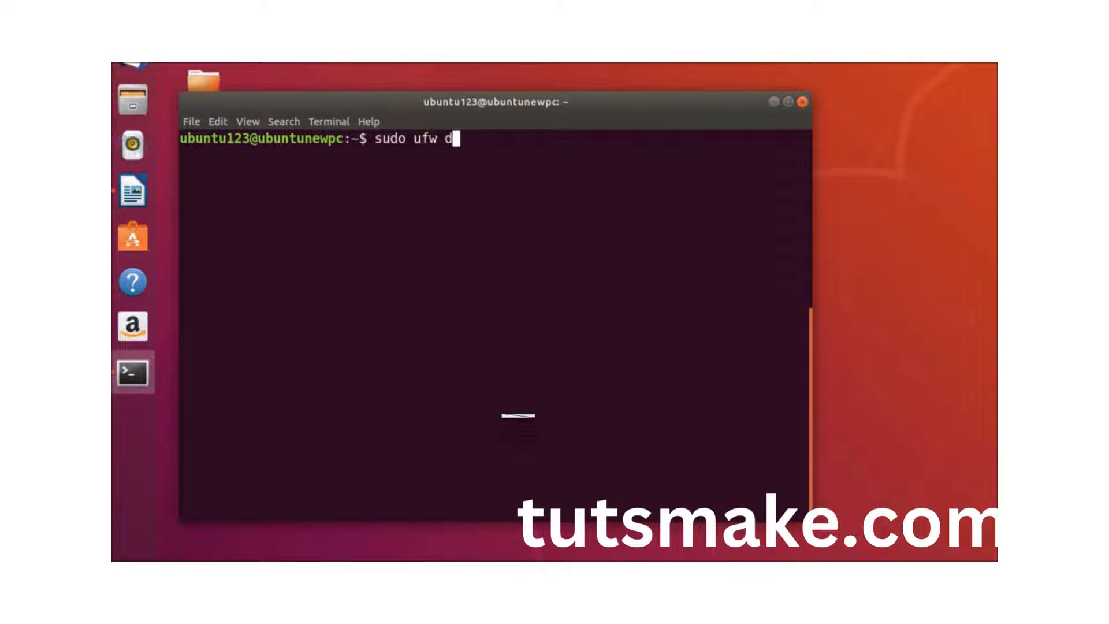
{"action": "type", "text": "isable"}
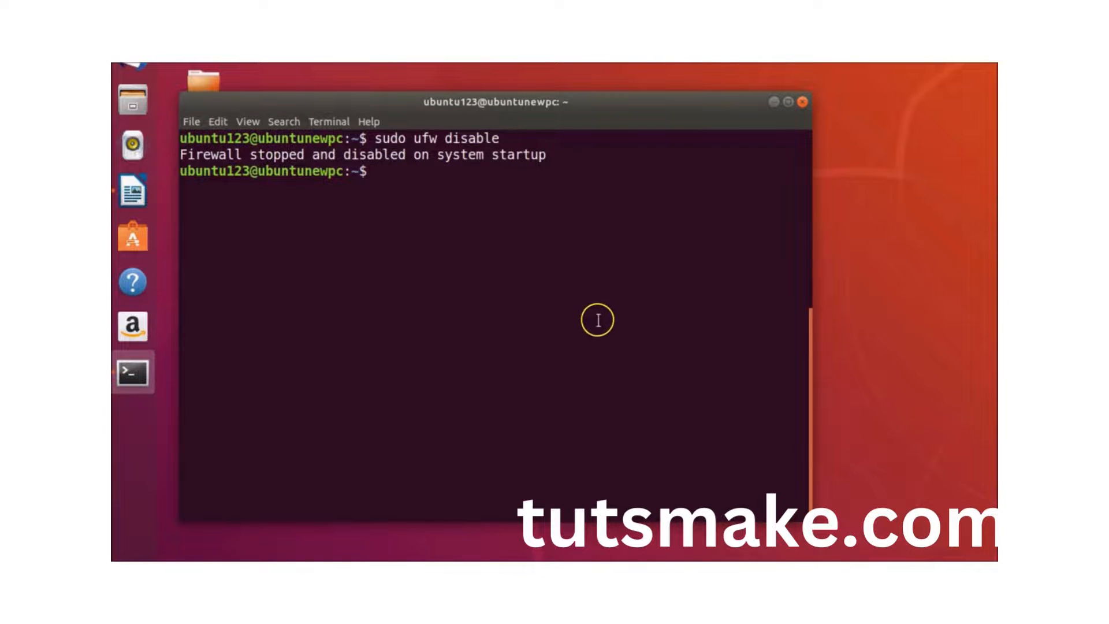
- Enter 'sudo ufw status' at the prompt without running it yet
{"action": "type", "text": "sud"}
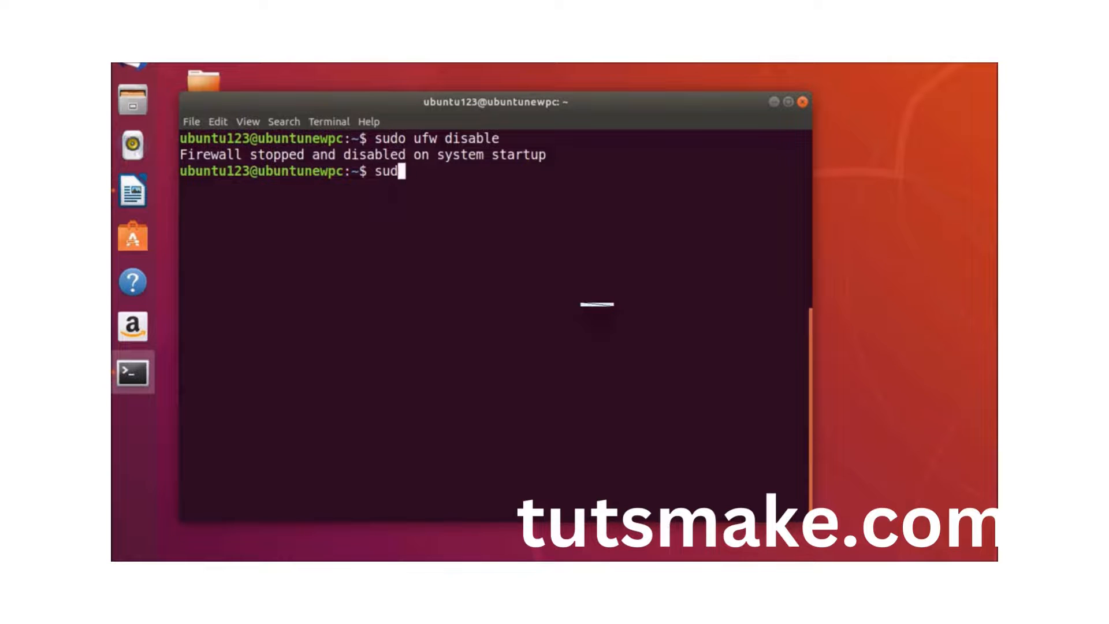
{"action": "type", "text": "ufw"}
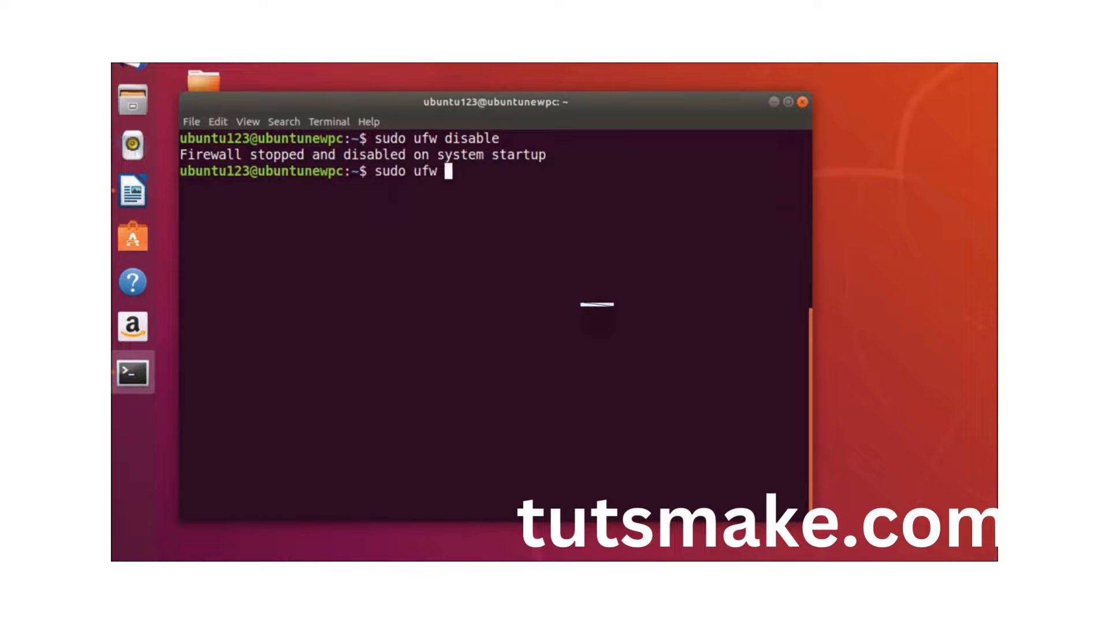
{"action": "type", "text": "status"}
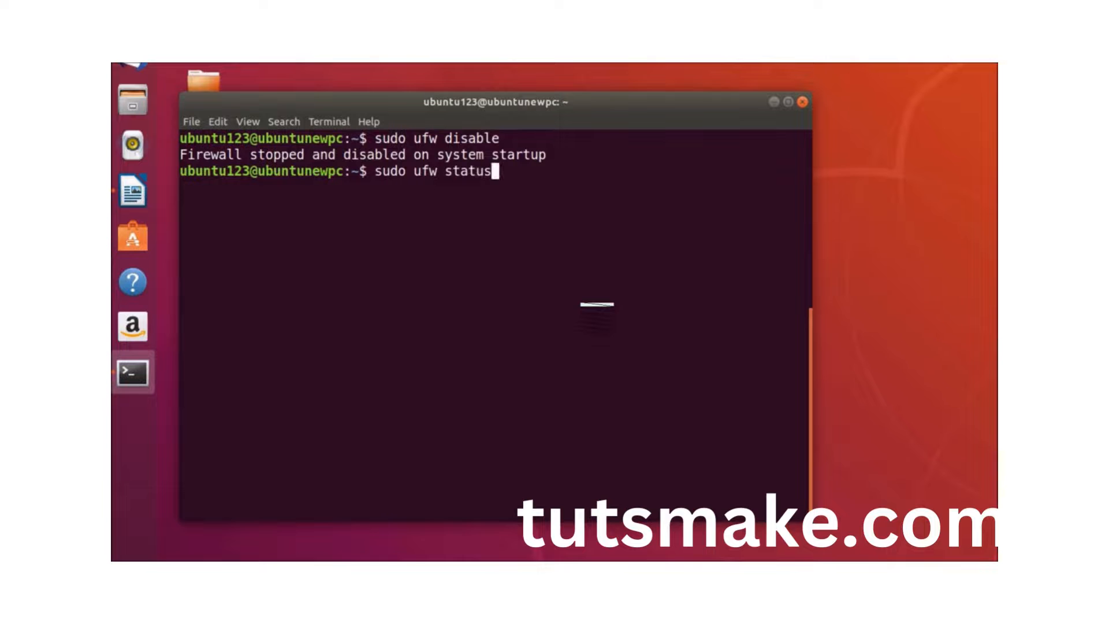